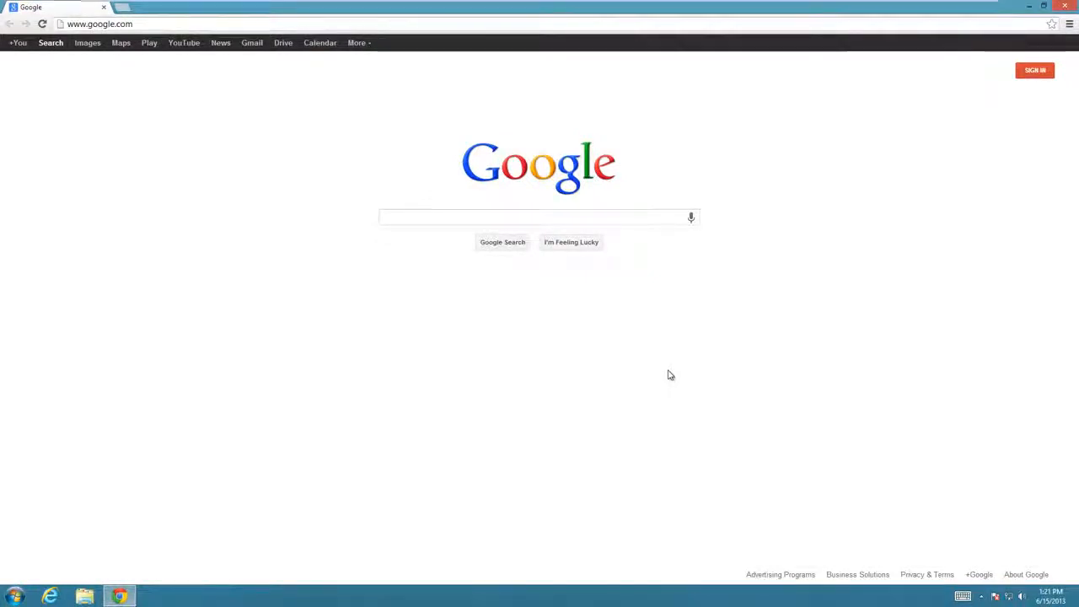
Clear the Google search box and switch to Google Images search.
left_click(514, 217)
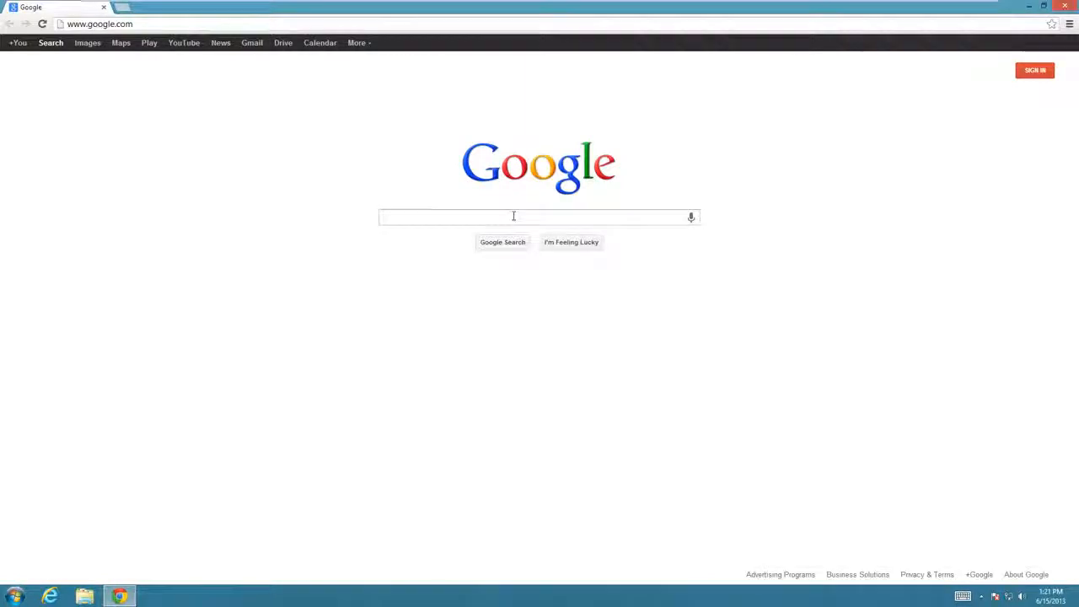
left_click(514, 216)
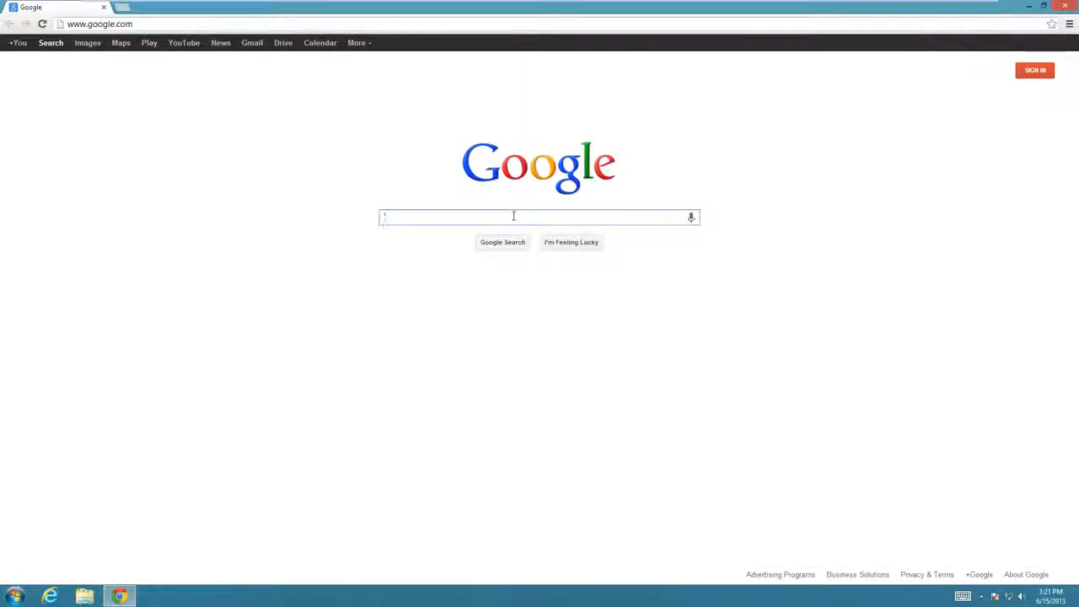
left_click(514, 217)
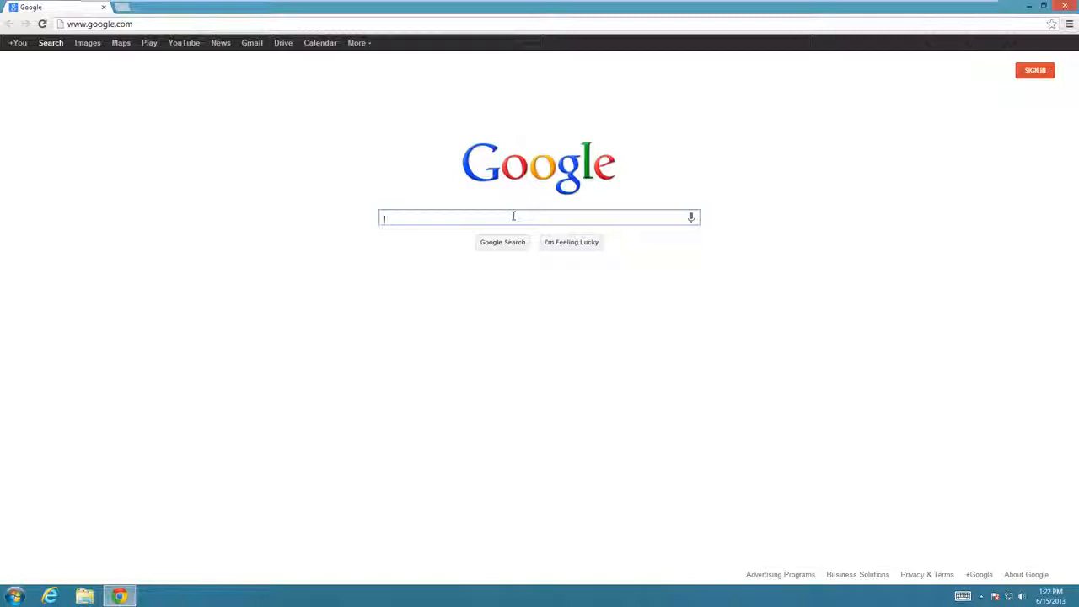
key("Backspace")
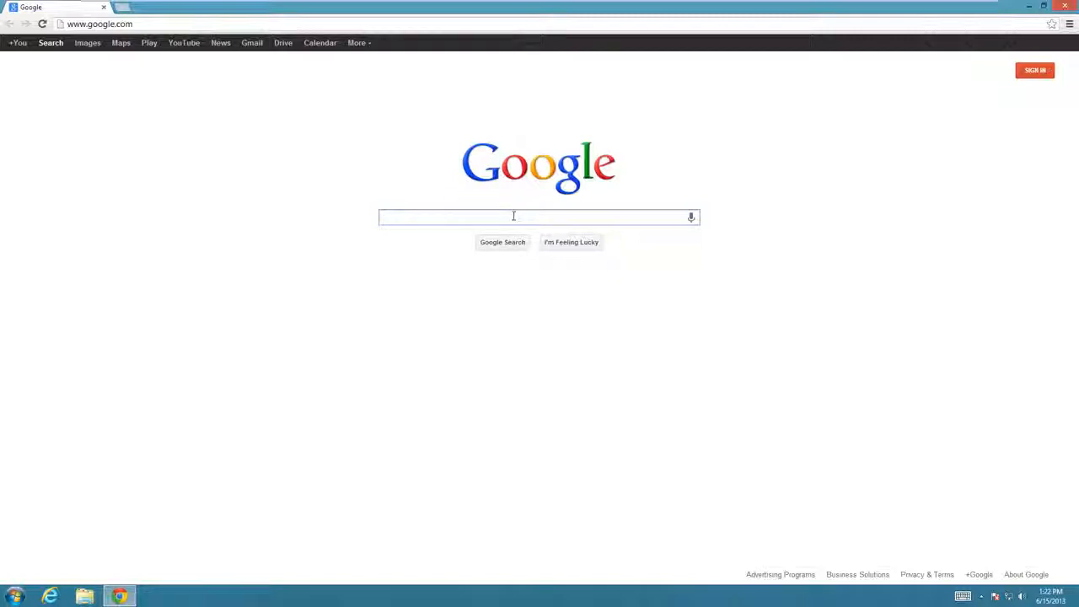
mouse_move(513, 128)
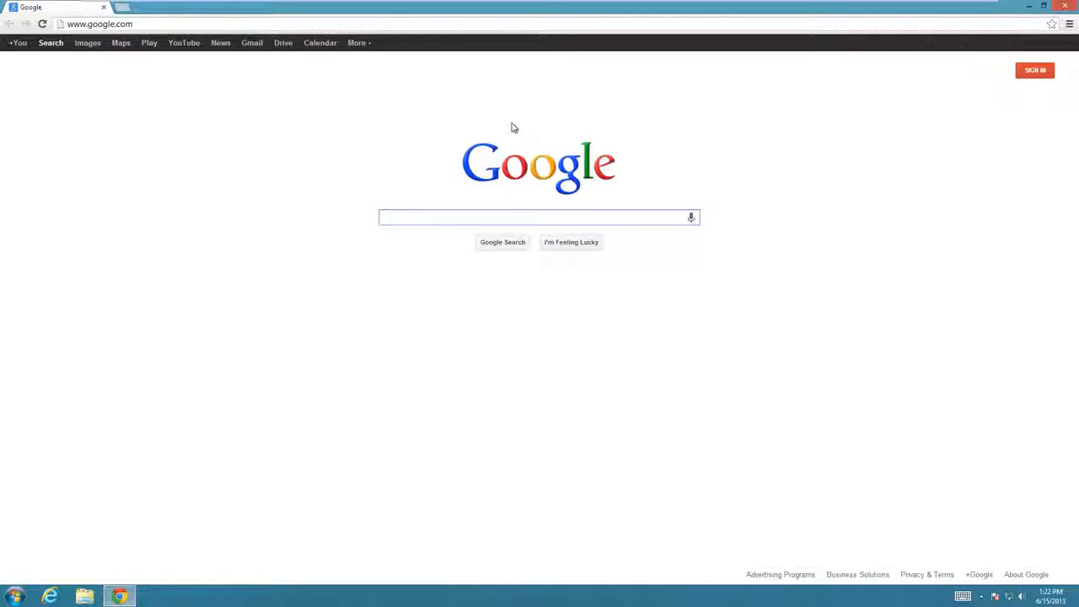
left_click(538, 217)
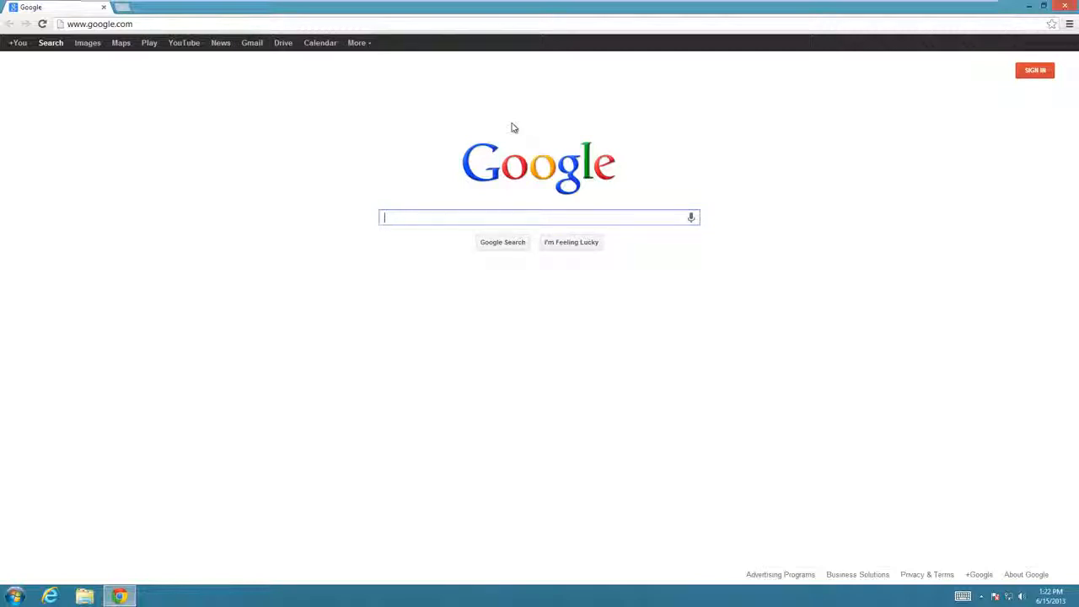
mouse_move(38, 56)
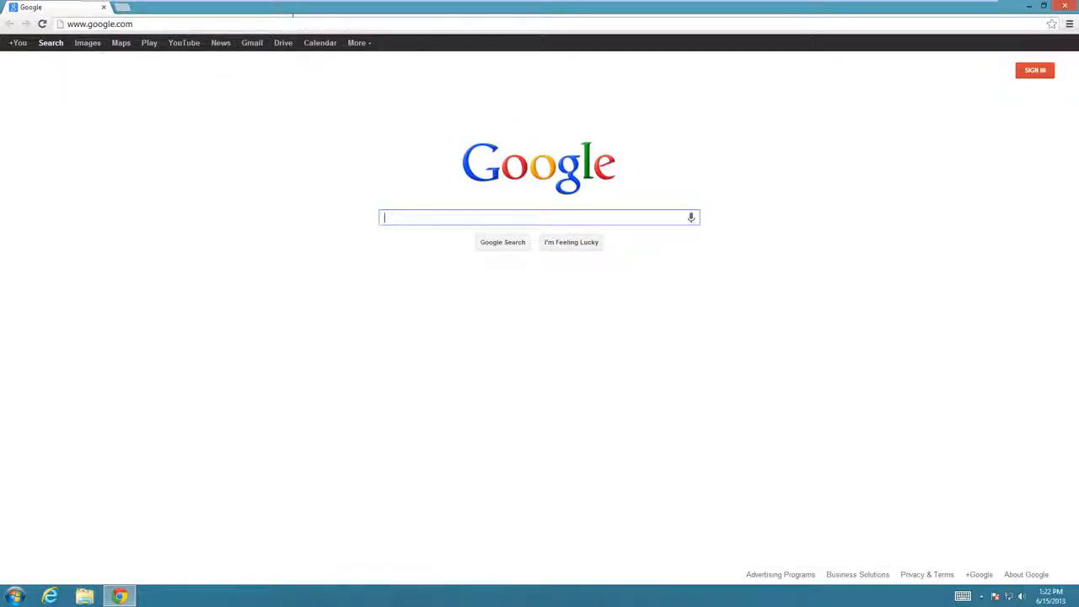
left_click(87, 42)
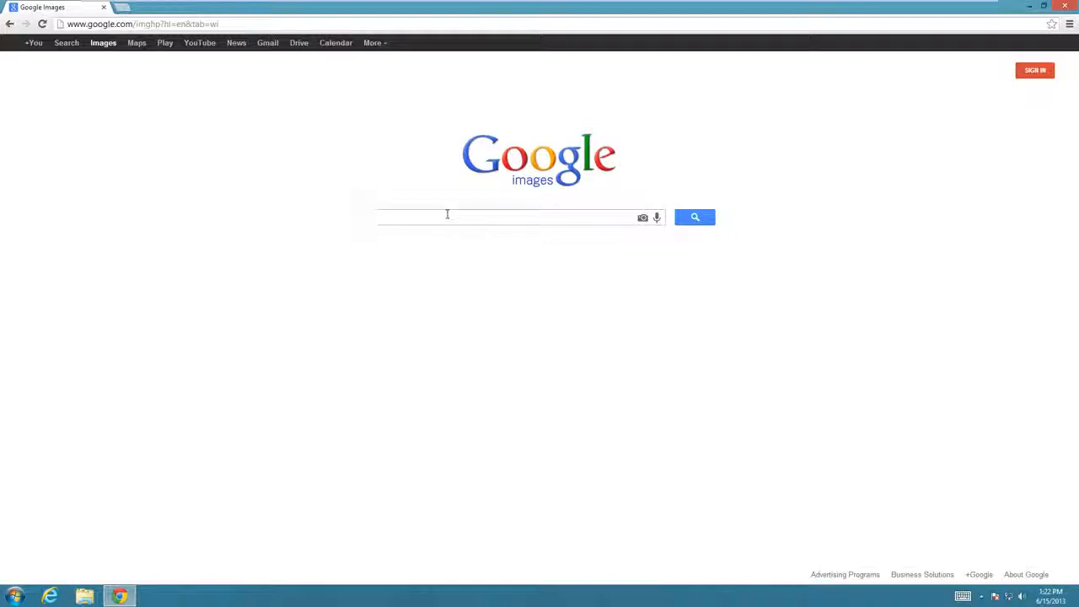
Enter 'xbox' and choose the 'xbox one' autocomplete suggestion.
type("xbox")
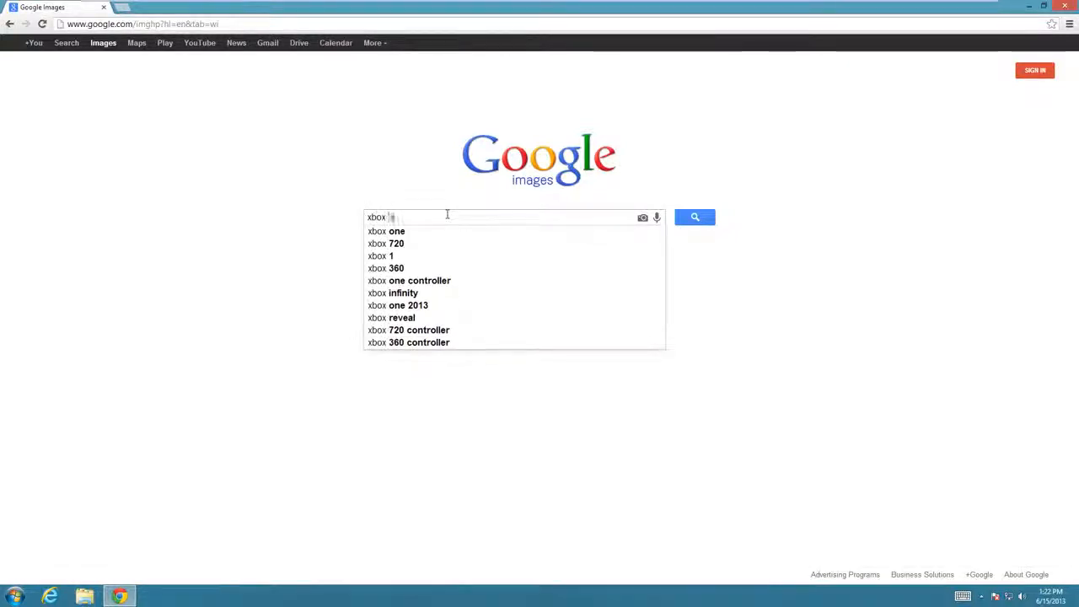
left_click(397, 231)
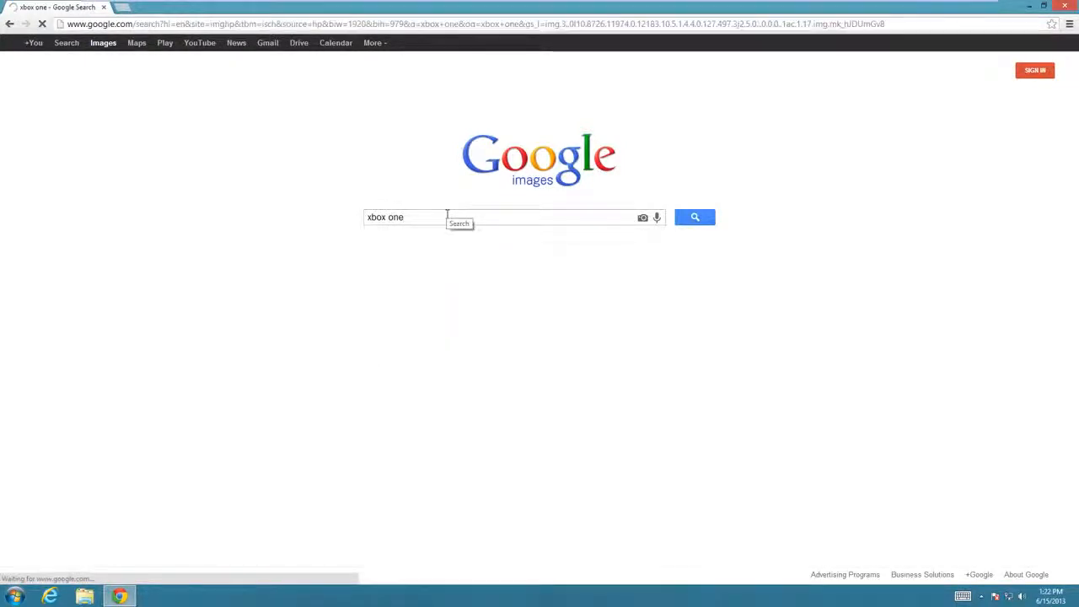
Run the 'xbox one' image search and wait for the console and controller results.
left_click(695, 217)
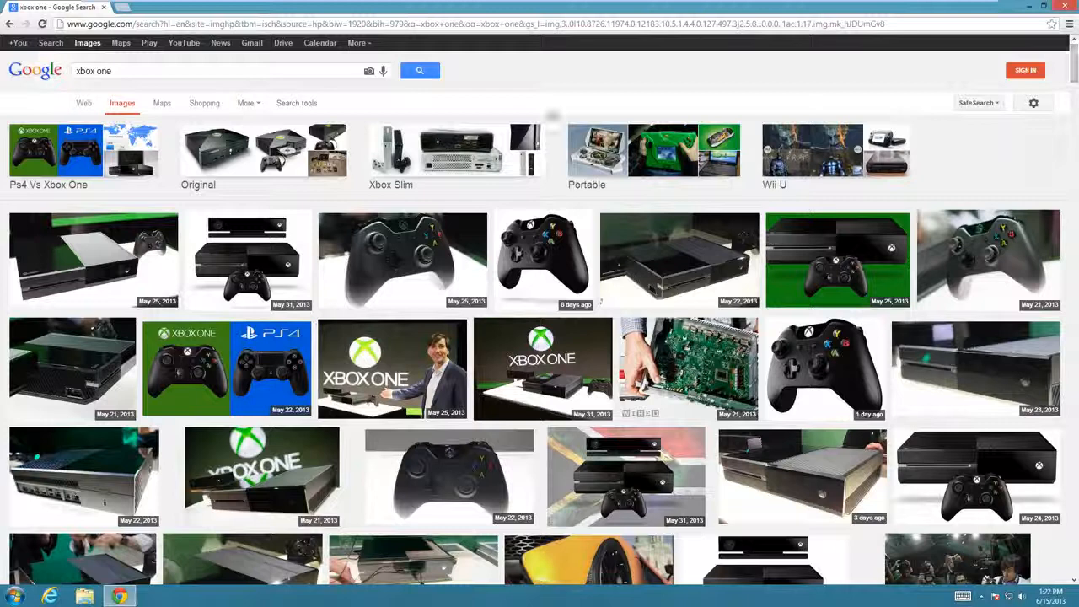
mouse_move(502, 211)
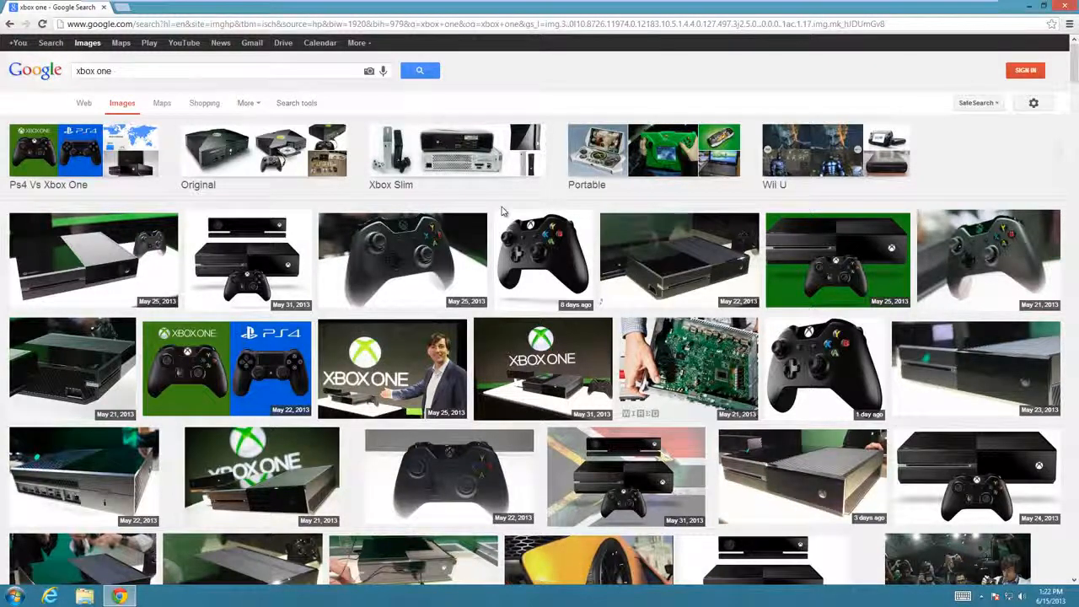
mouse_move(493, 91)
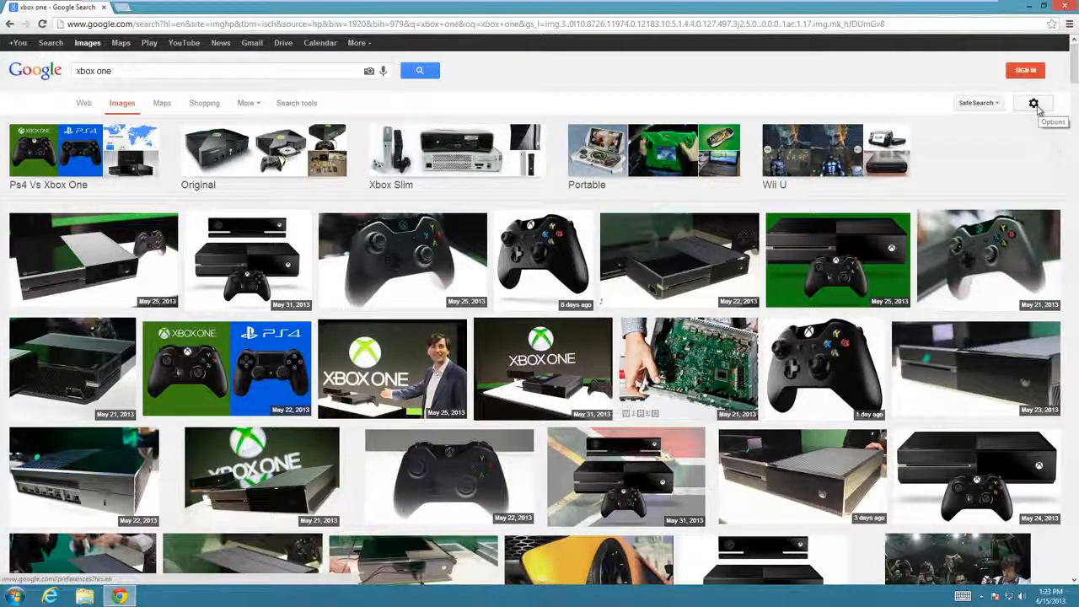
Open Advanced search from the gear Options menu for the 'xbox one' query.
left_click(1034, 103)
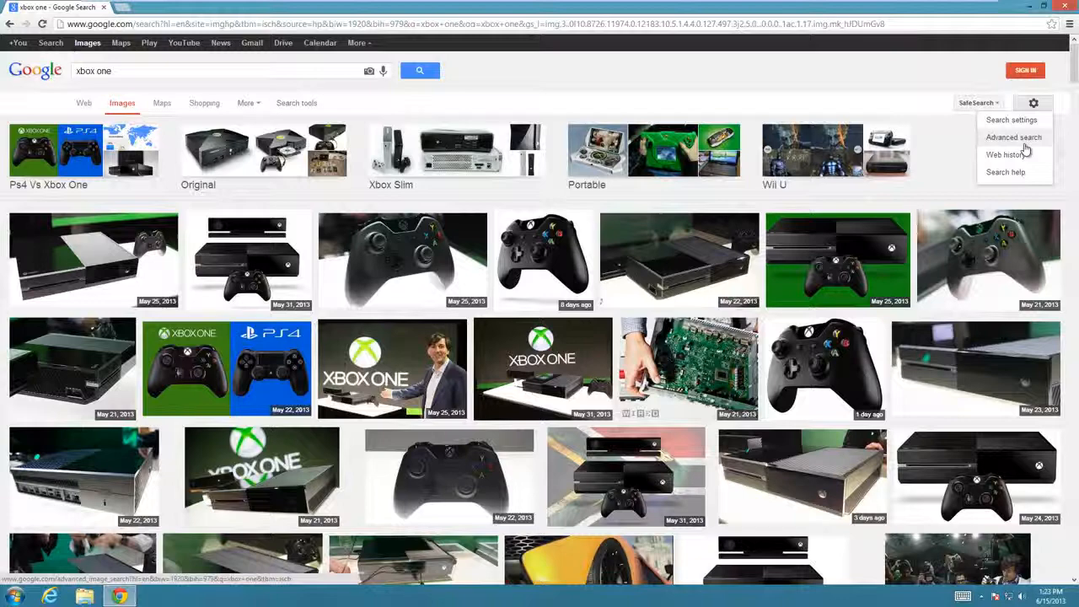
left_click(1013, 137)
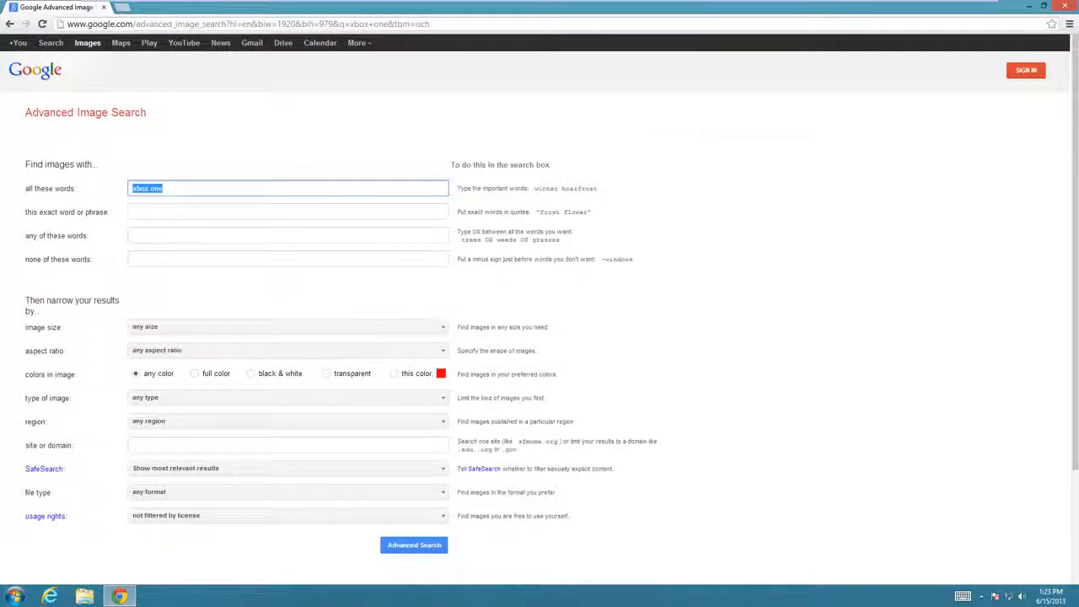
mouse_move(298, 369)
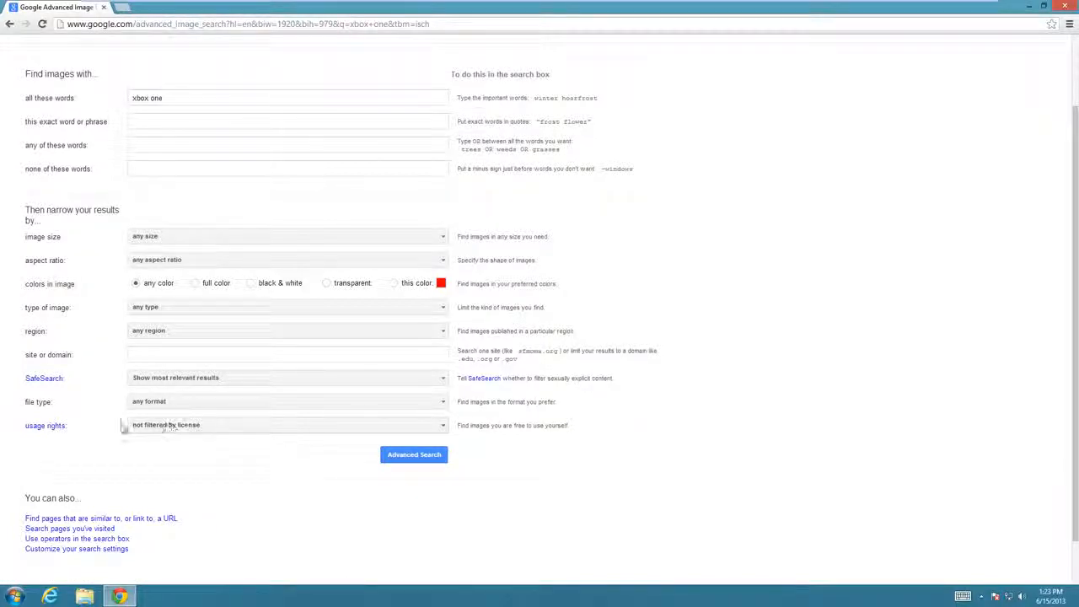
Set usage rights to 'free to use, share or modify, even commercially' and submit the search.
left_click(287, 424)
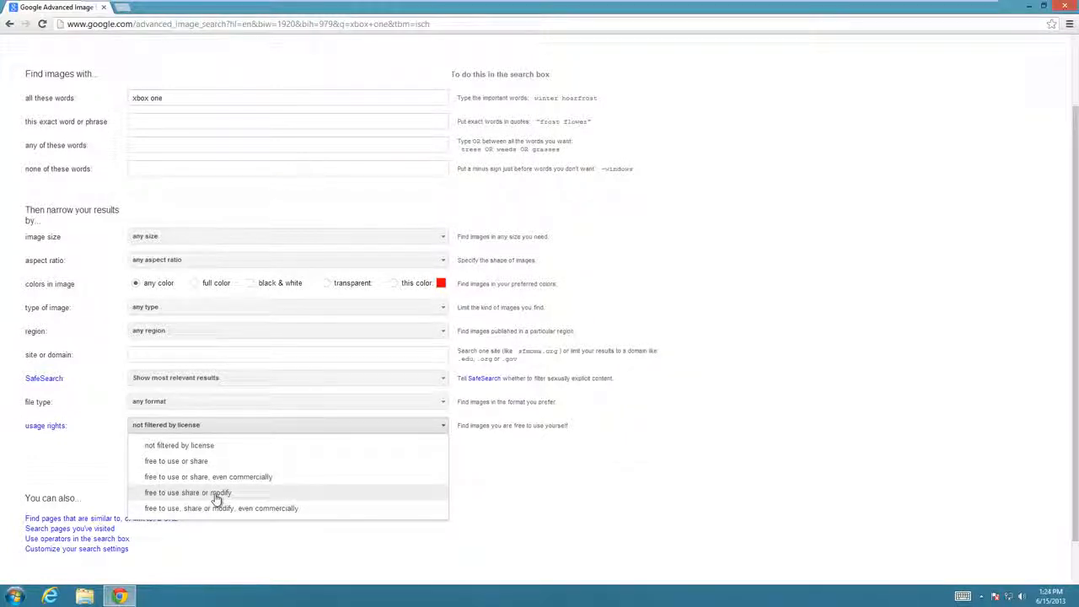
mouse_move(192, 507)
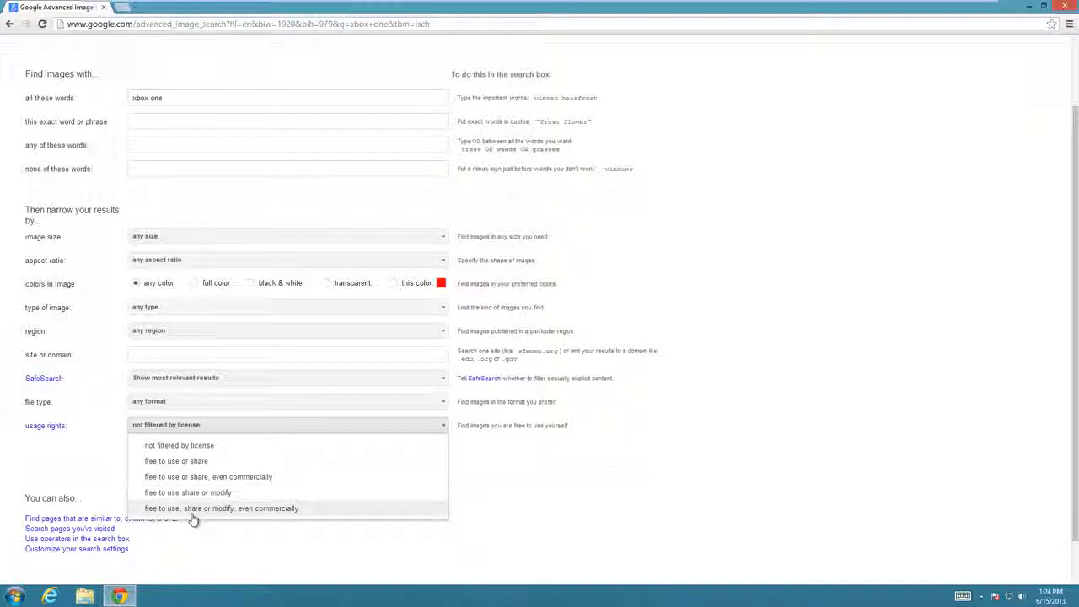
mouse_move(257, 520)
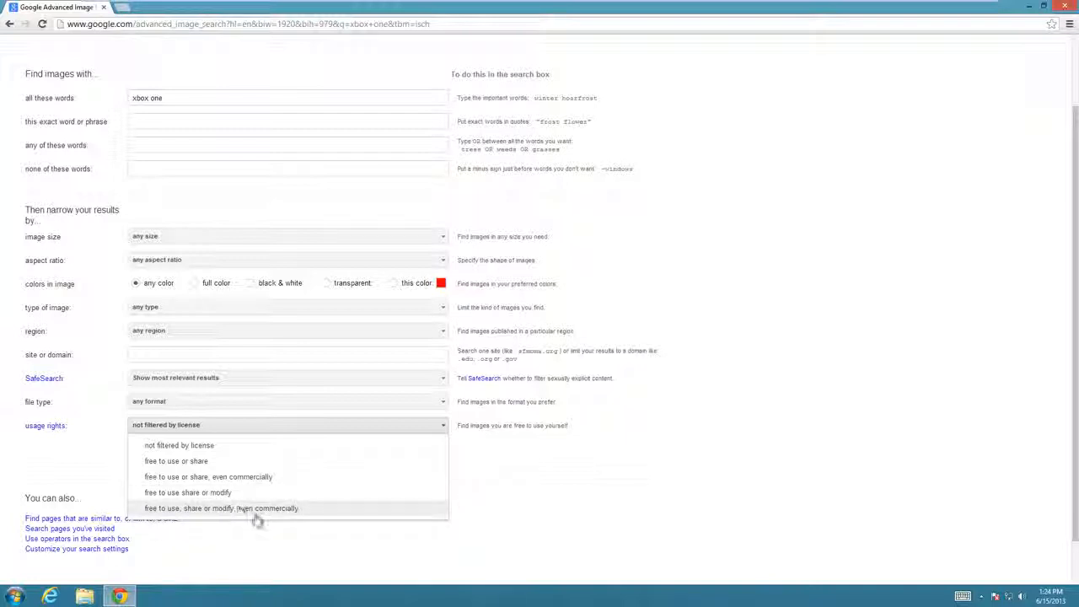
mouse_move(279, 520)
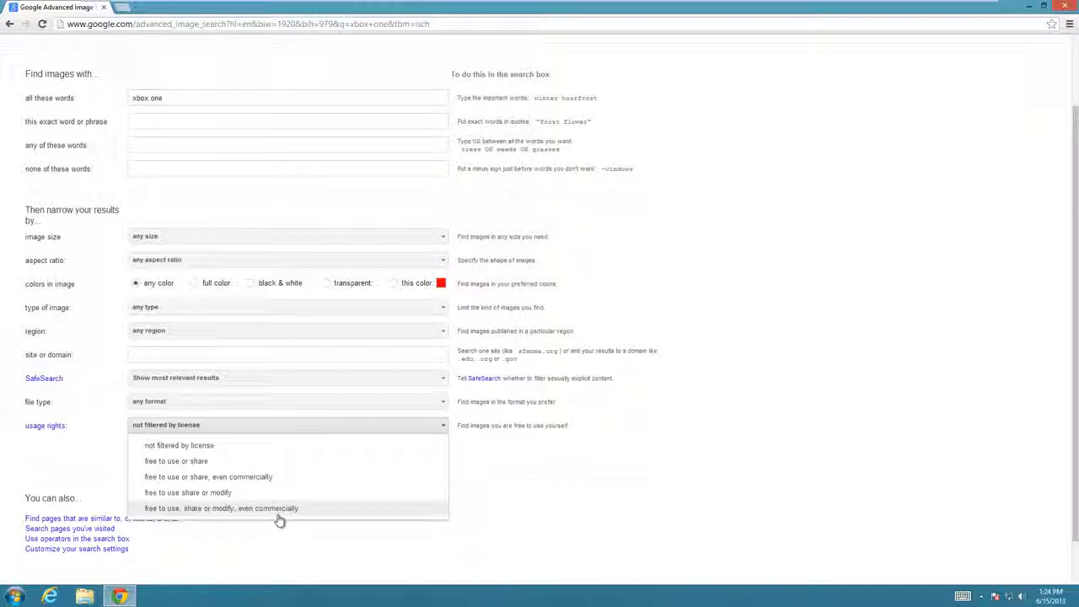
left_click(222, 508)
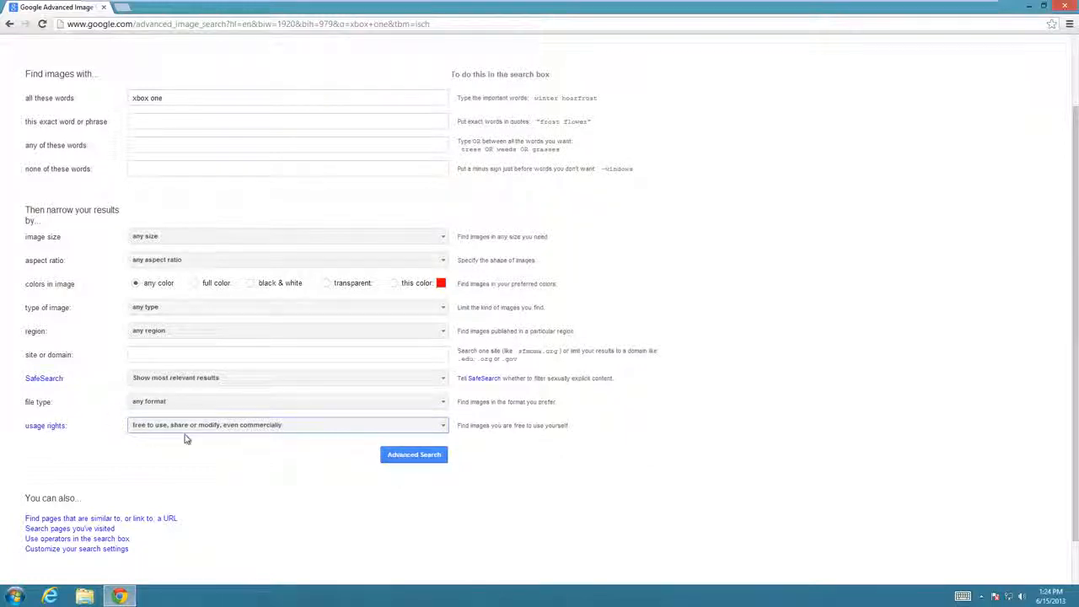
left_click(413, 454)
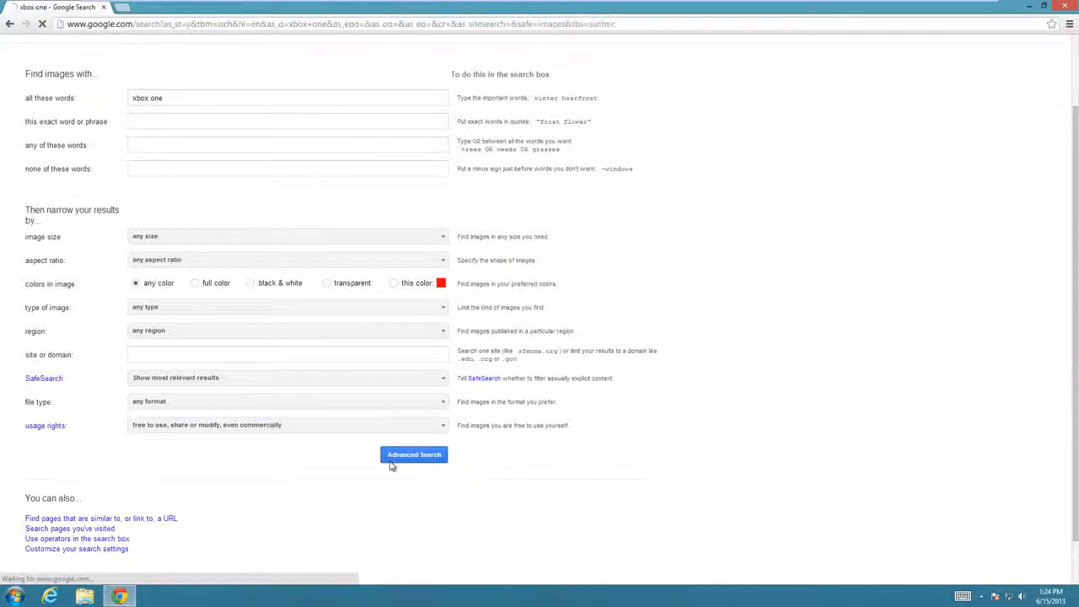
Browse the commercially reusable xbox one image results by scrolling down the grid.
left_click(414, 455)
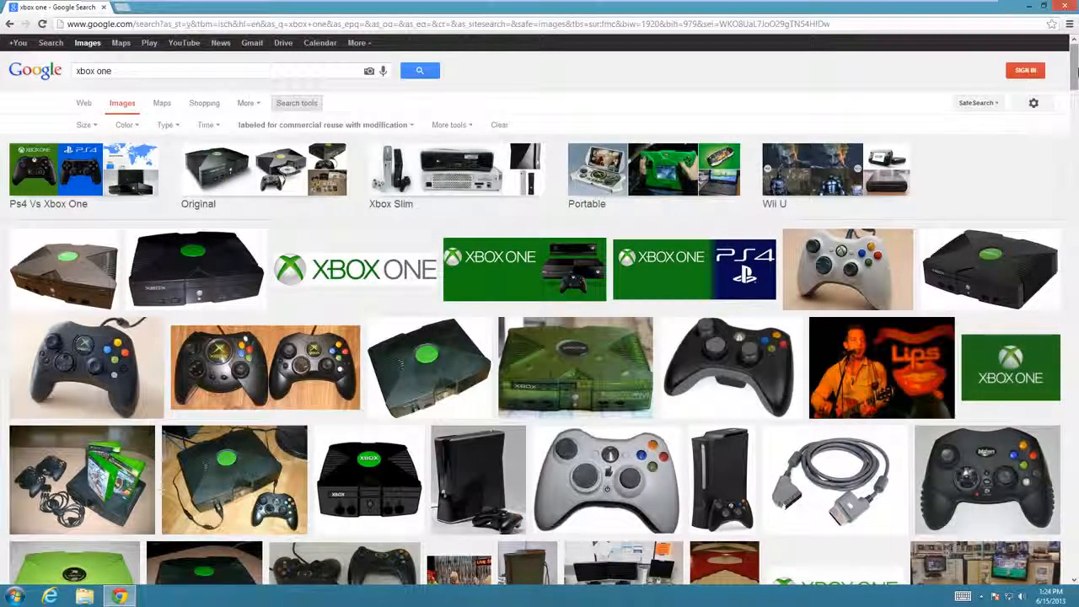
scroll("down", 3)
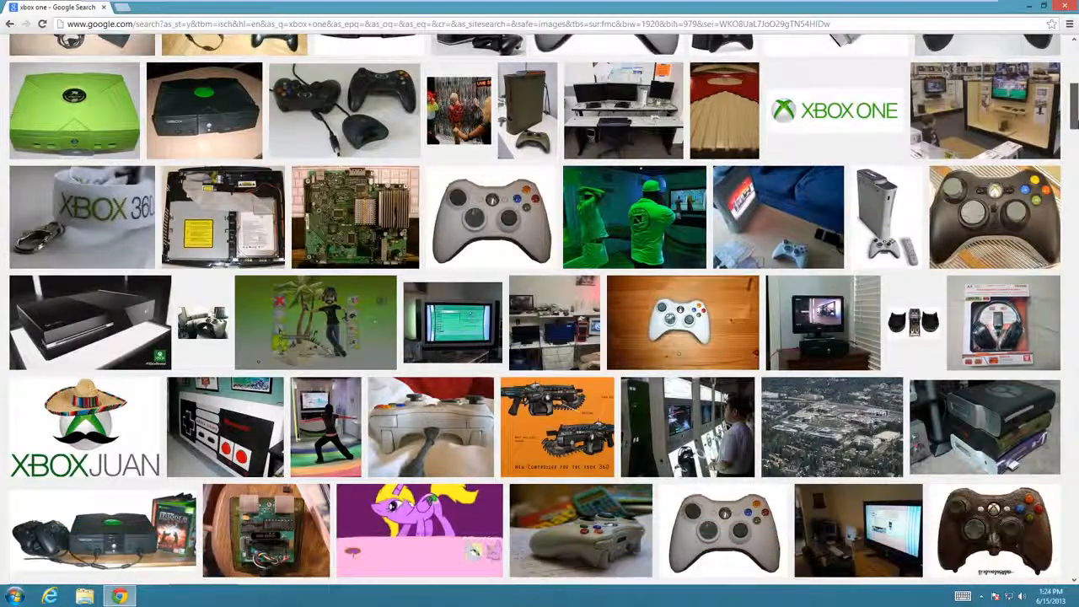
scroll("down", 3)
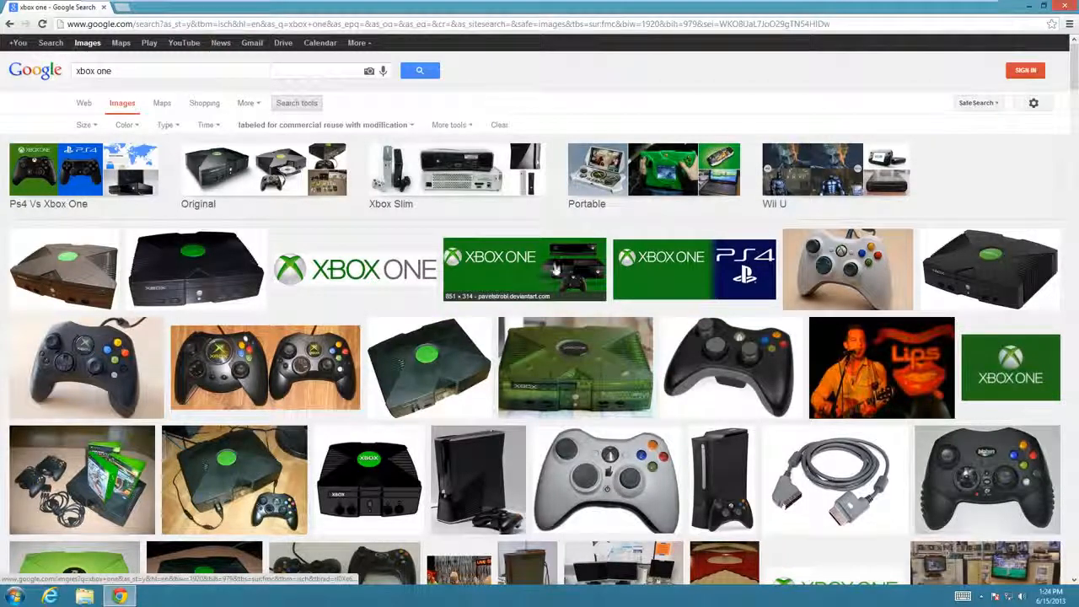
scroll("down", 3)
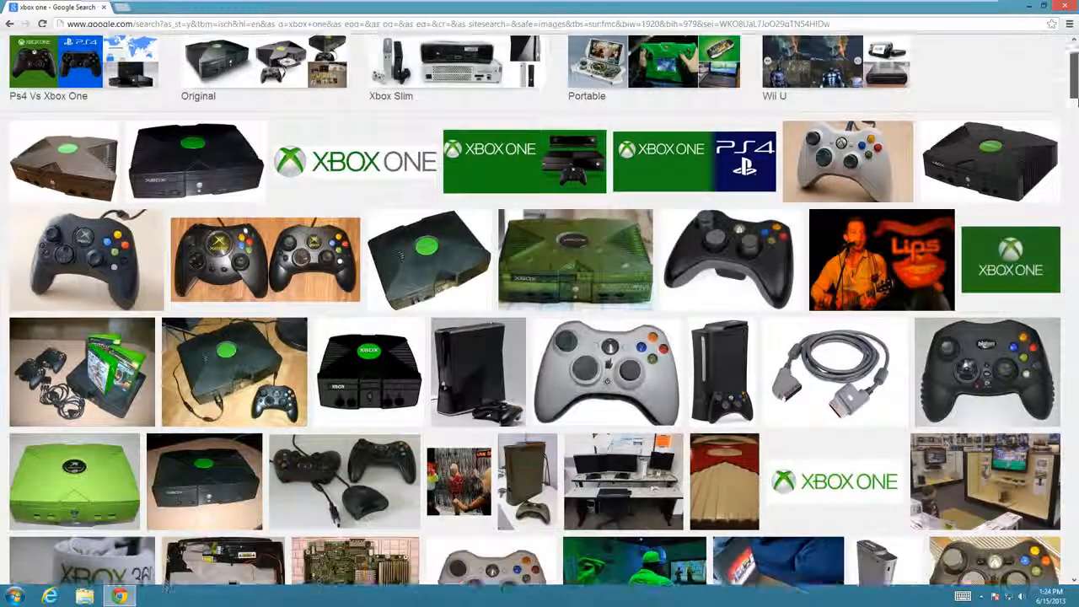
scroll("down", 3)
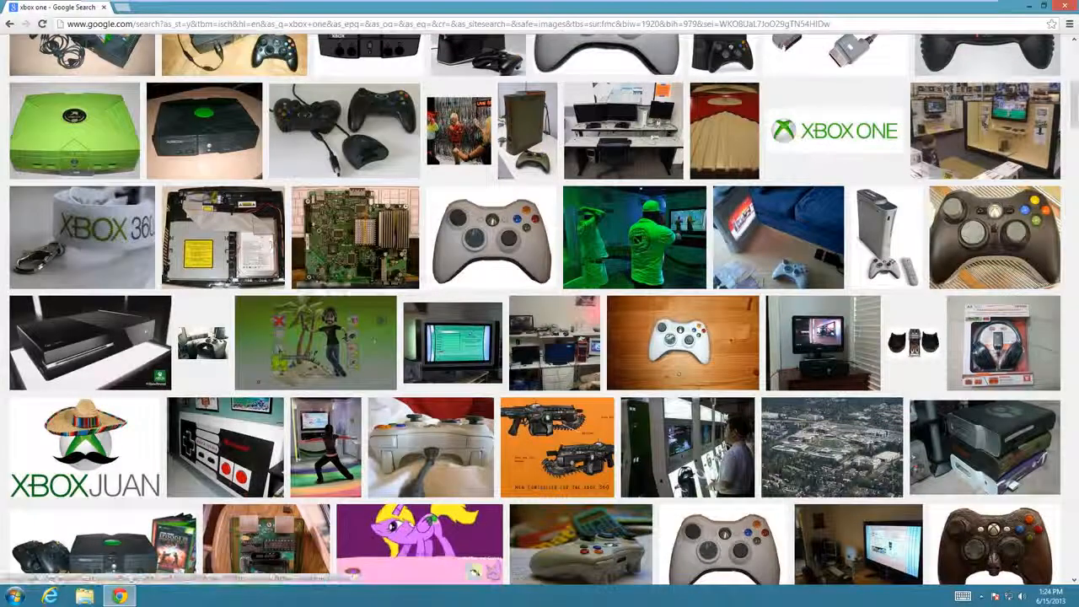